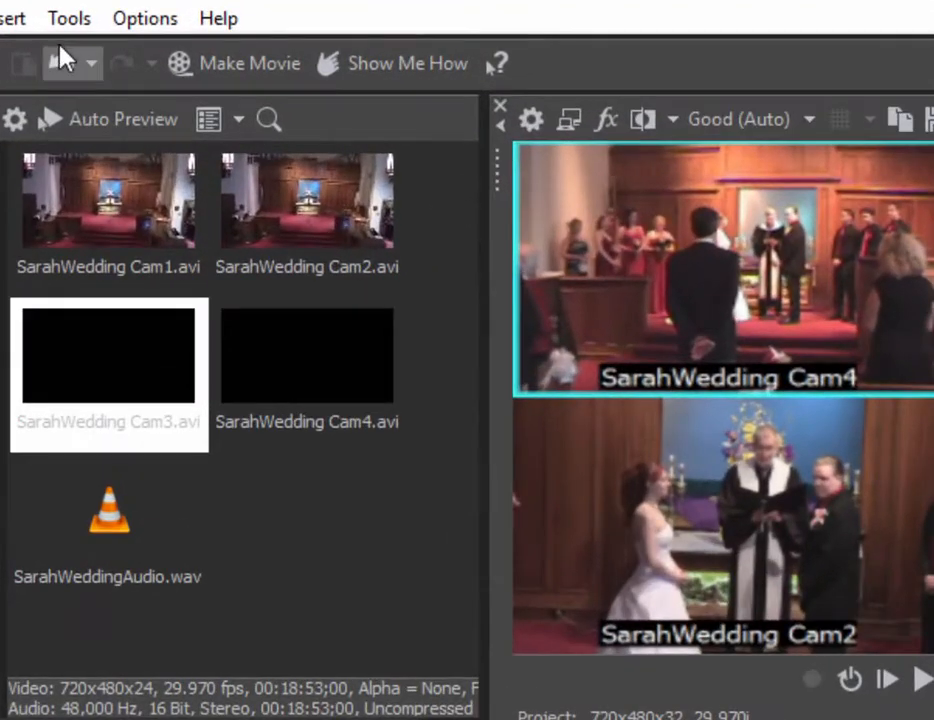
Turn on multicamera editing so the preview shows the Cam1–Cam4 grid
left_click(68, 18)
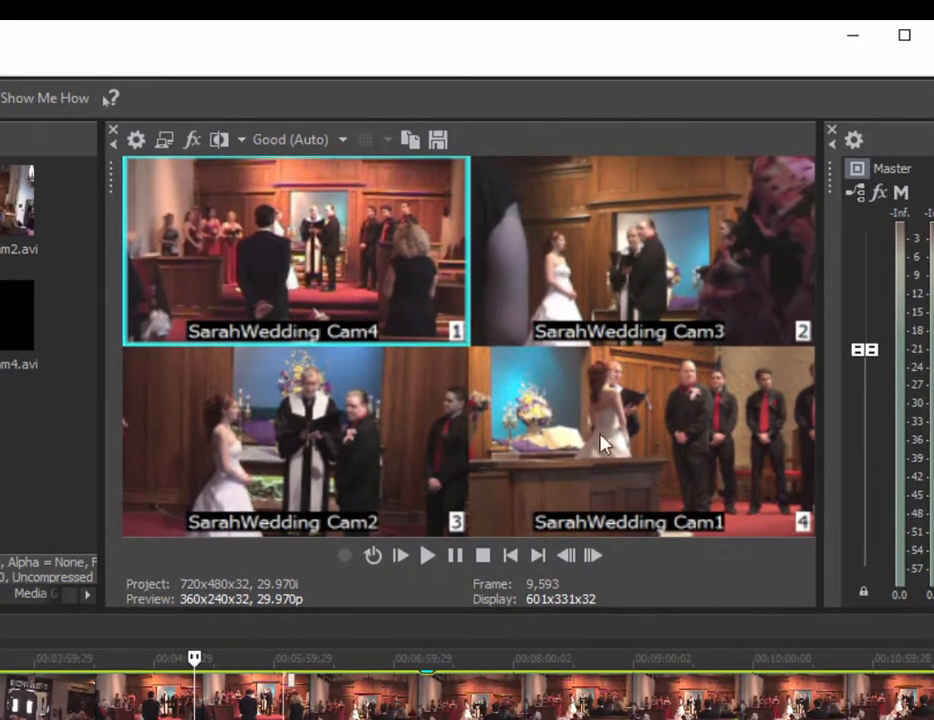
mouse_move(576, 548)
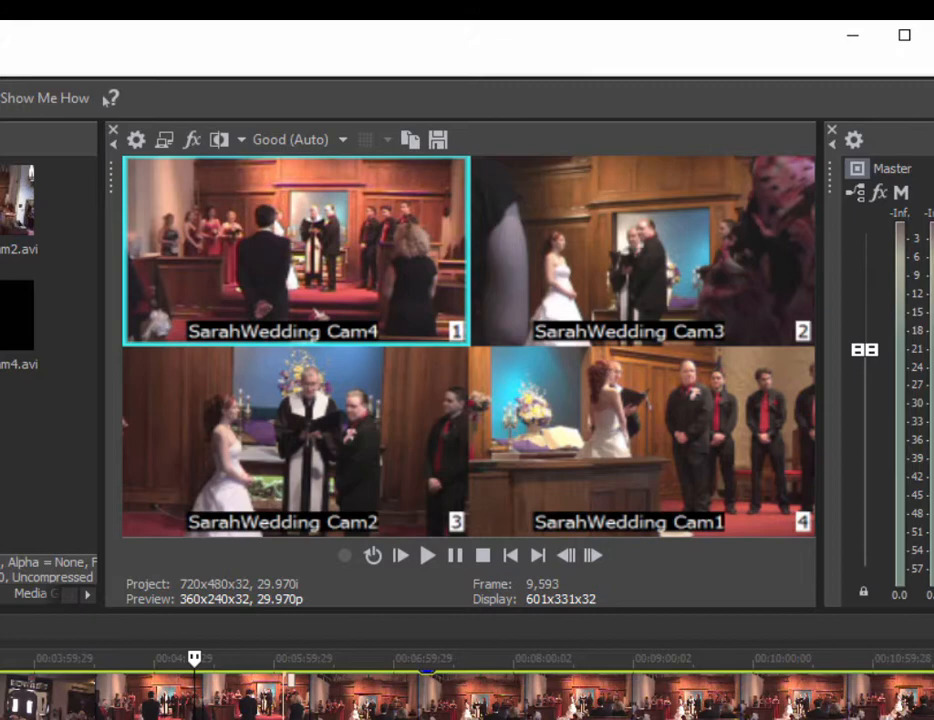
Play the ceremony and cut to the Cam4 angle mid-playback, recording the take change
left_click(428, 556)
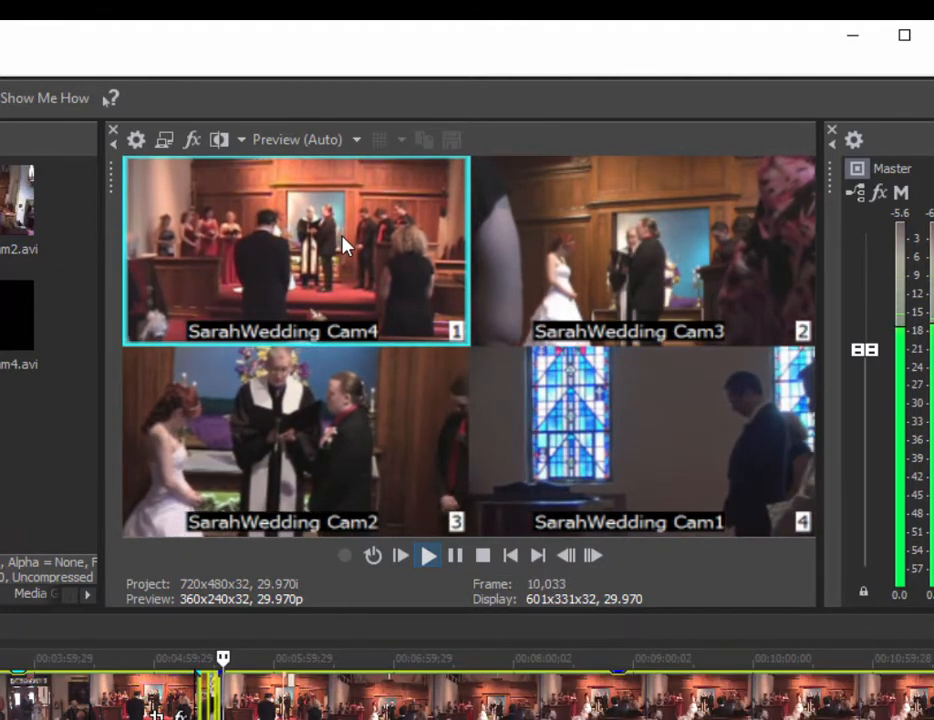
left_click(640, 250)
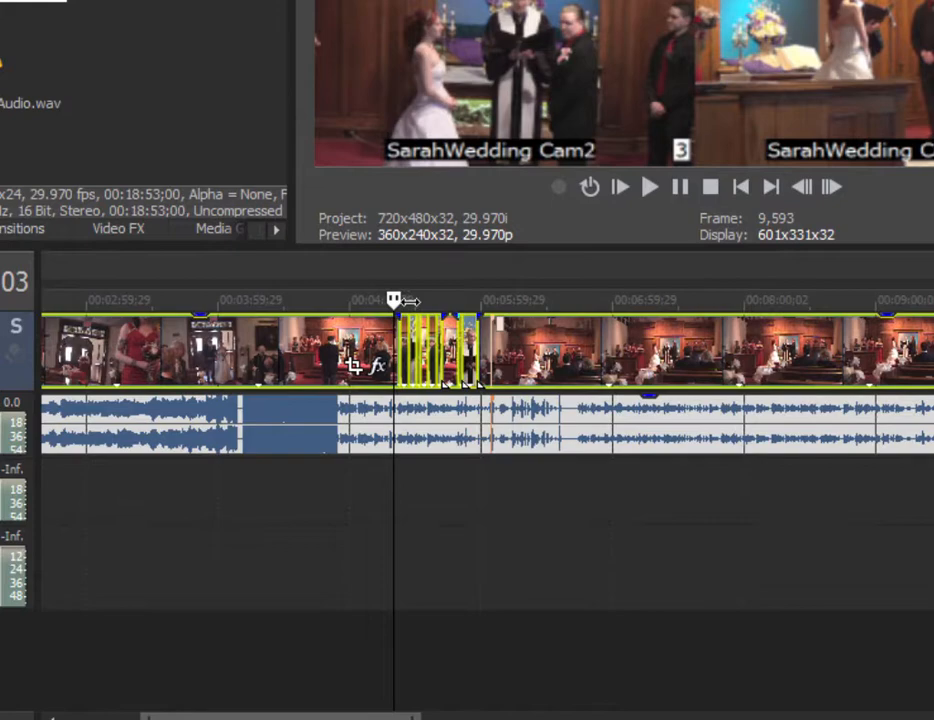
mouse_move(424, 304)
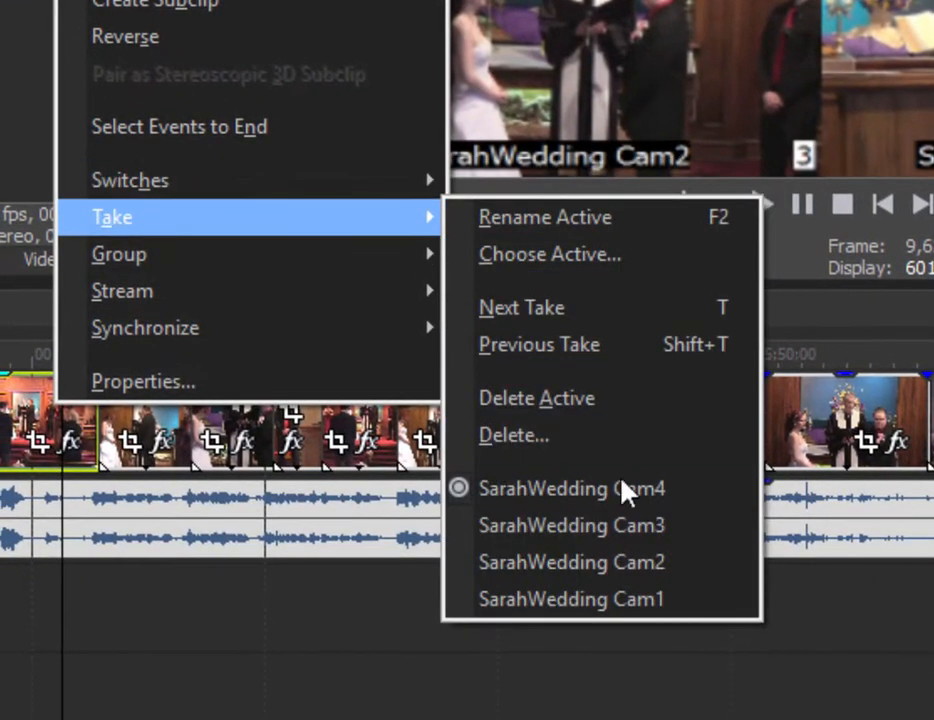
Make SarahWedding Cam3 the active take of the selected bride-and-groom clip
left_click(572, 562)
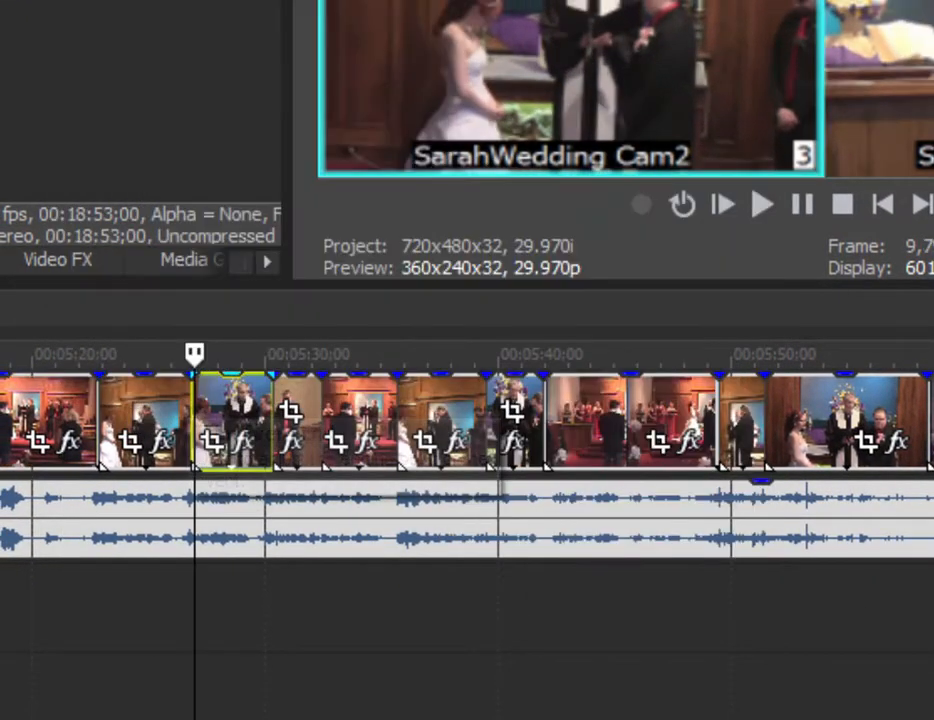
right_click(236, 420)
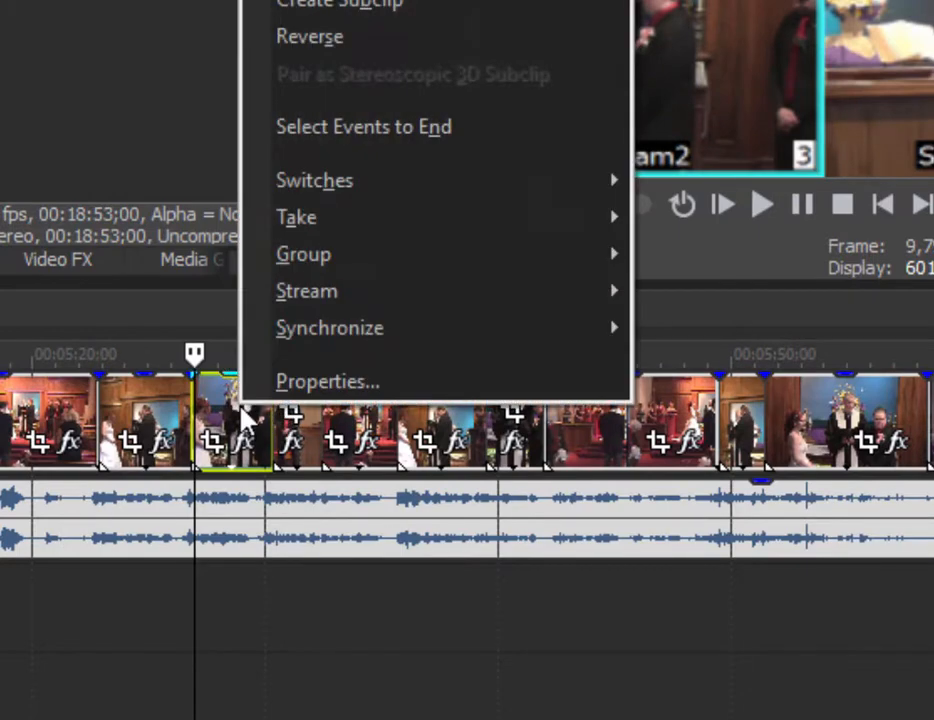
mouse_move(296, 216)
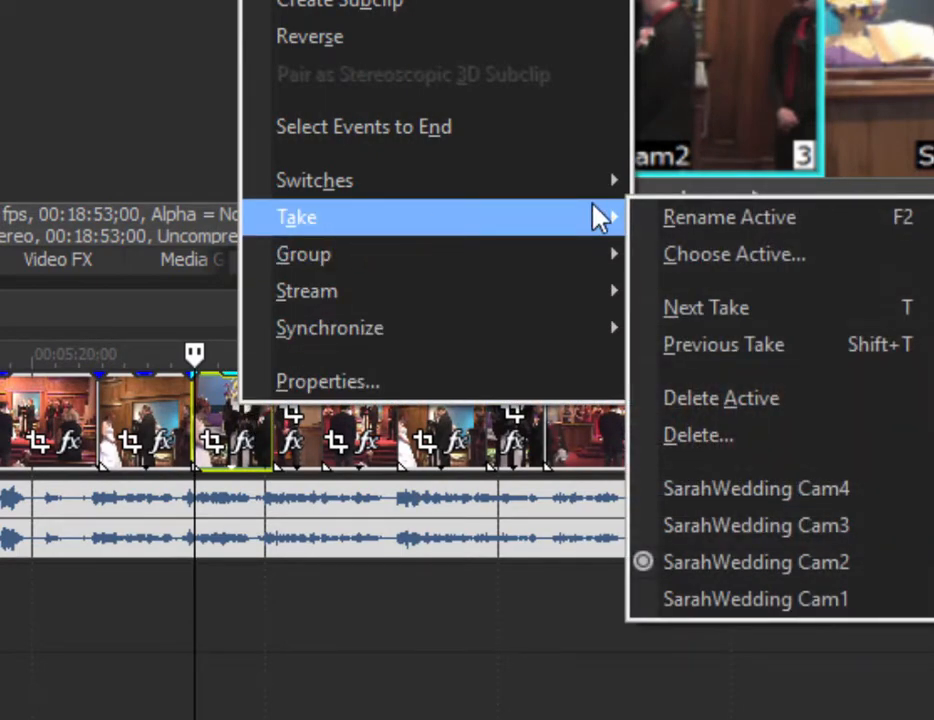
left_click(756, 562)
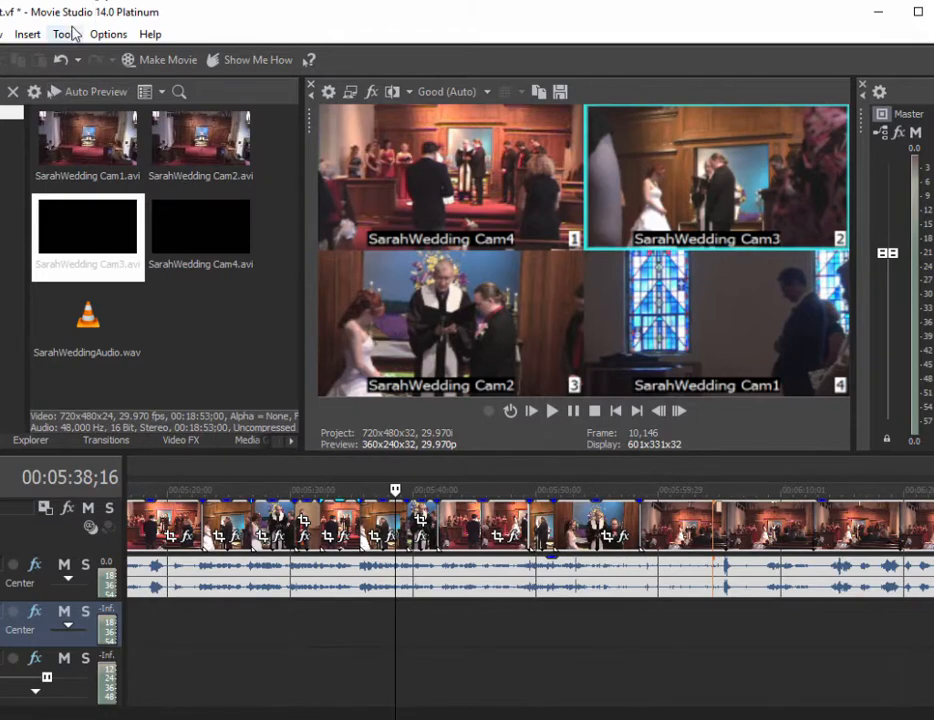
Bring up the Tools > Multicamera commands to disable the grid preview
left_click(64, 34)
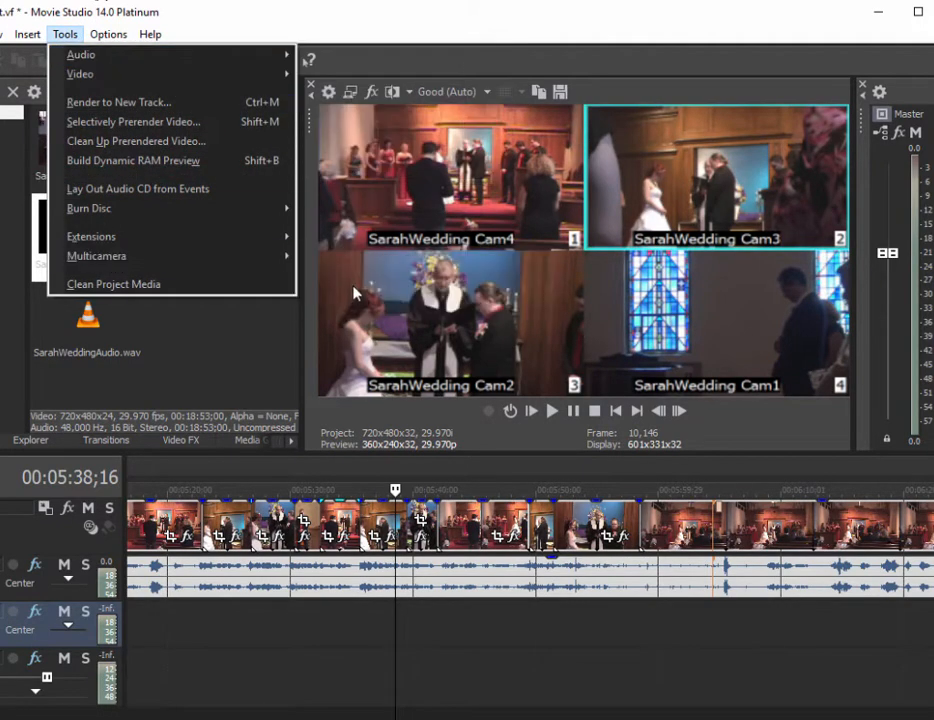
mouse_move(96, 256)
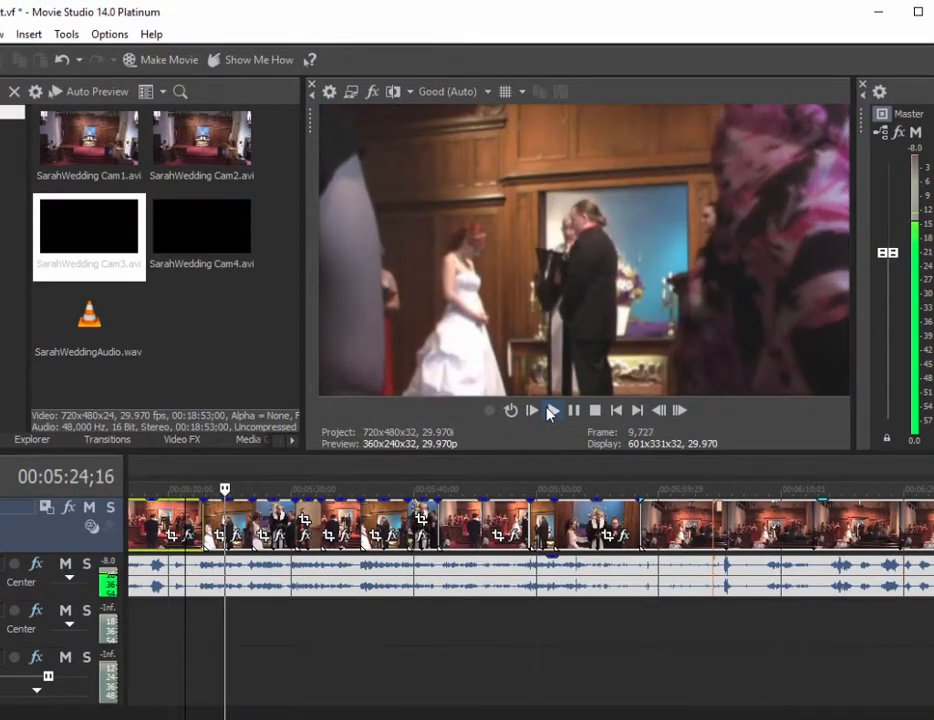
left_click(532, 410)
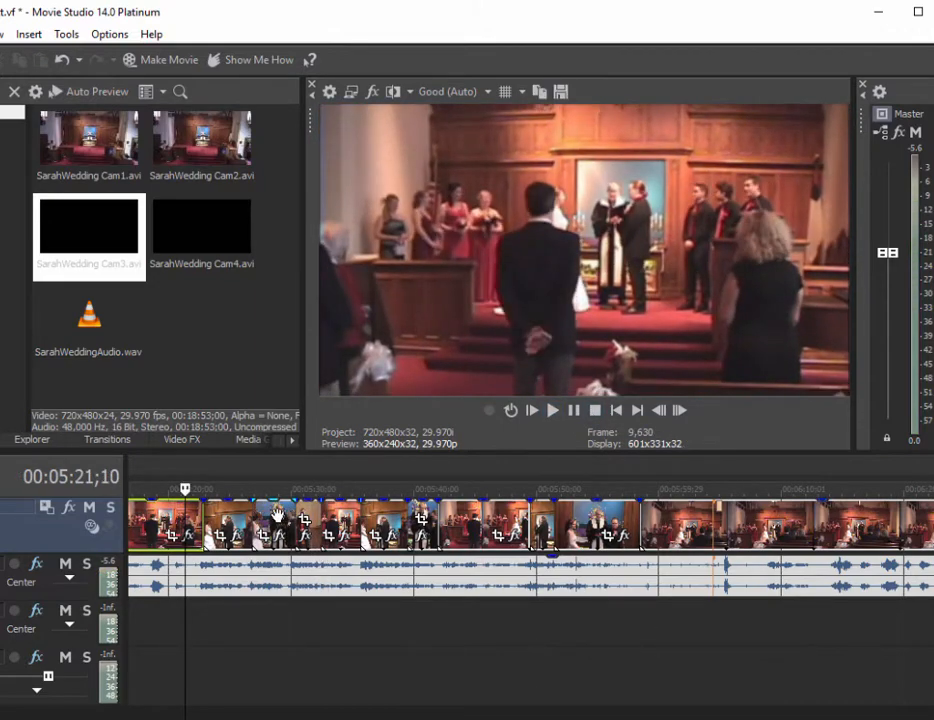
left_click(316, 490)
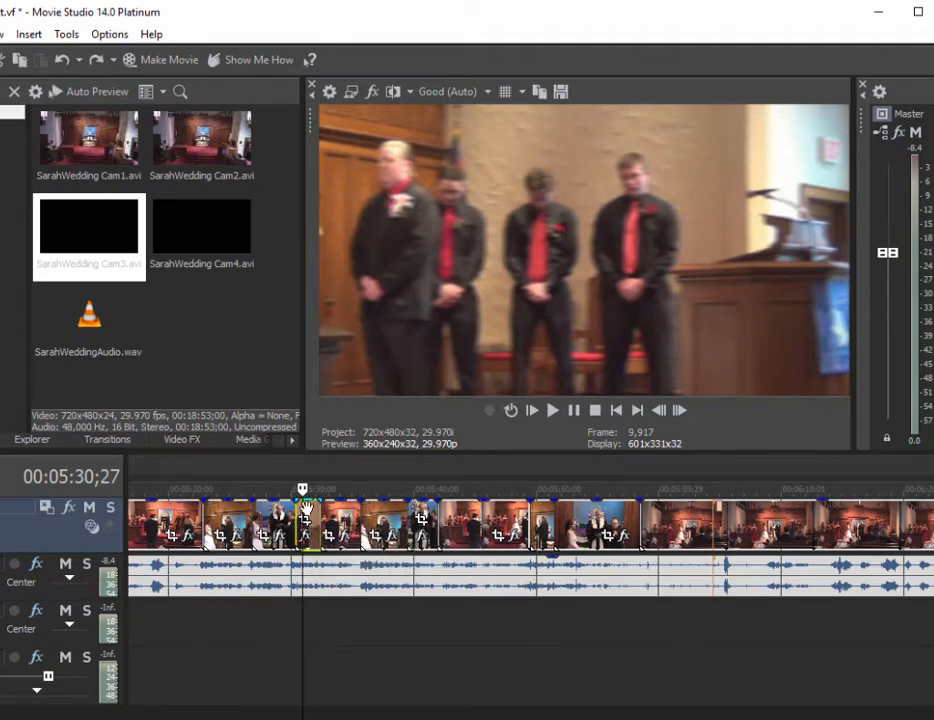
Replace the groomsmen clip's SarahWedding Cam1 take with another camera angle
right_click(304, 520)
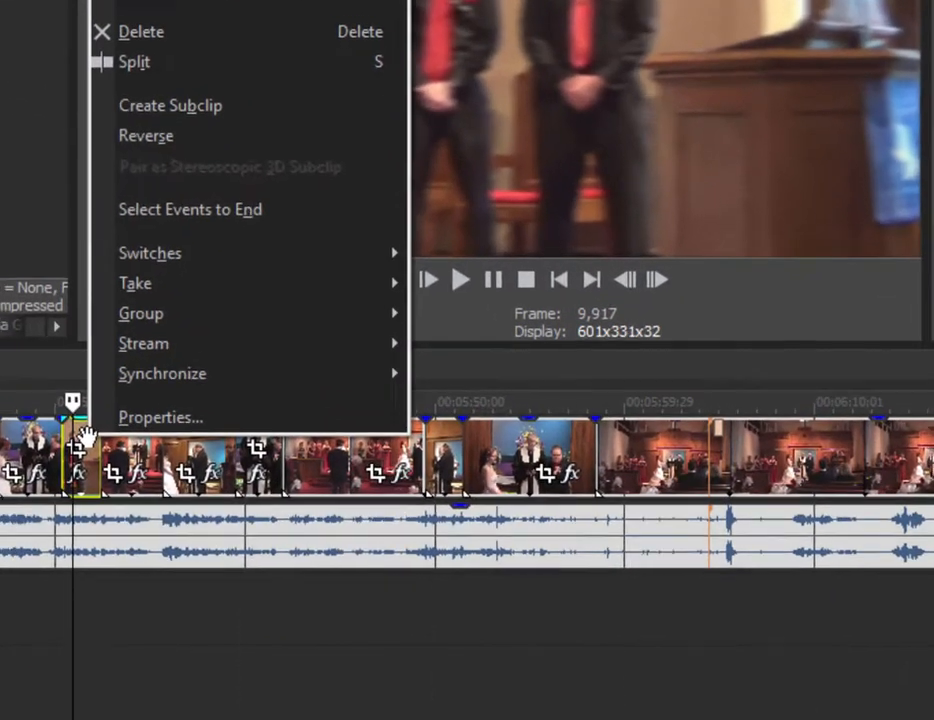
mouse_move(136, 284)
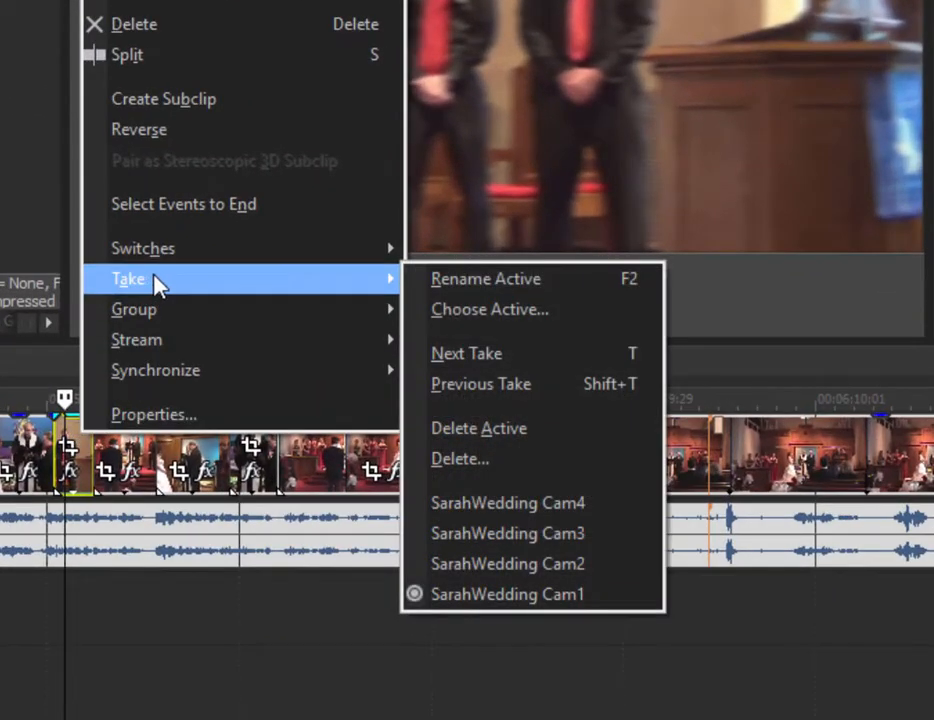
left_click(508, 502)
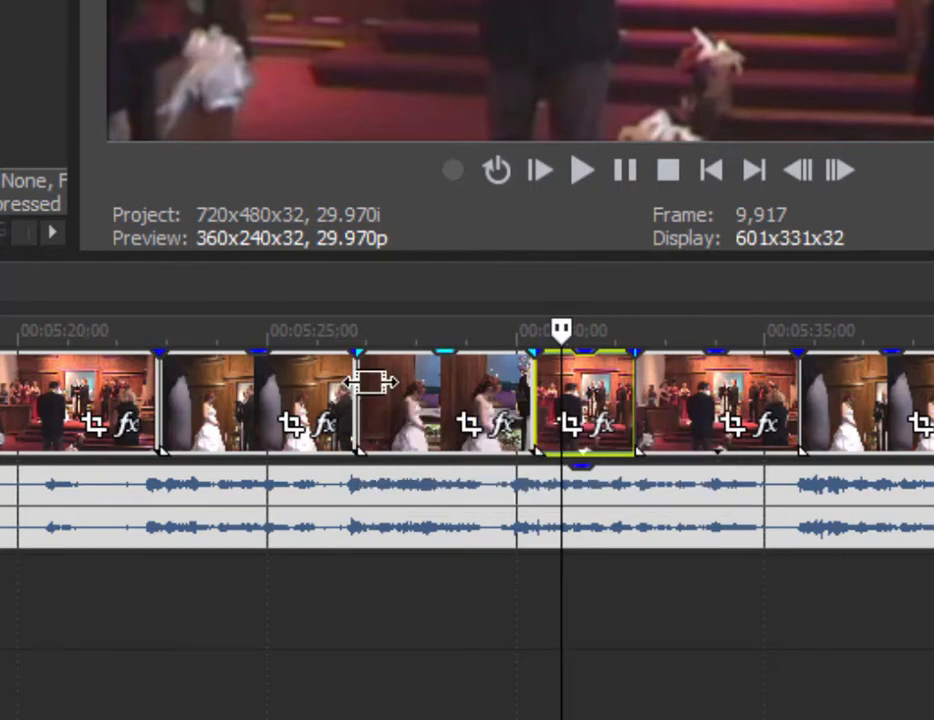
mouse_move(356, 380)
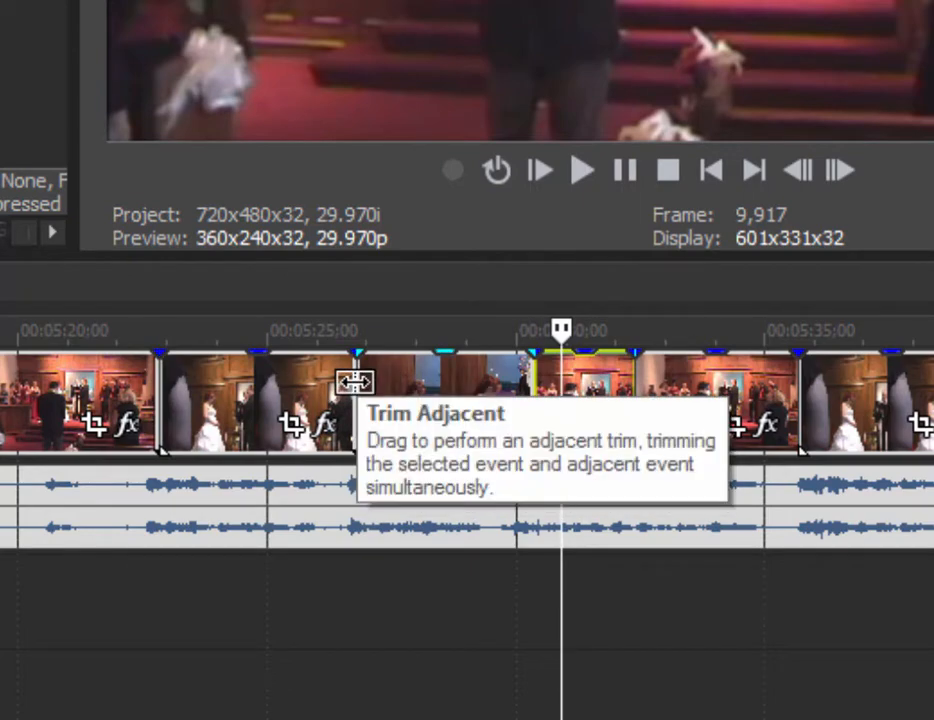